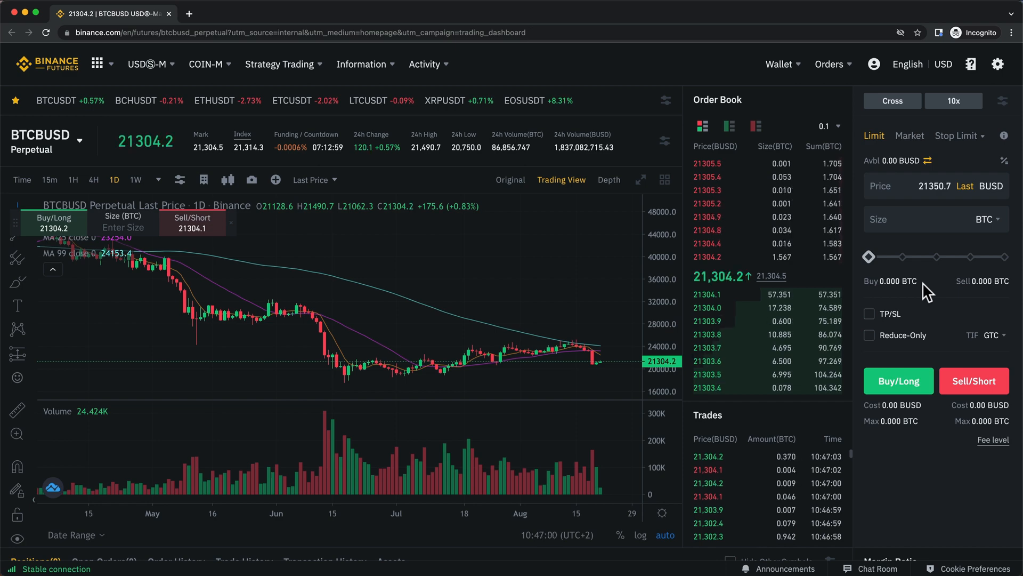
Step: Scroll the BTCBUSD perpetual page down to the Assets section with its transfer prompt
{"action": "scroll", "scroll_direction": "down", "scroll_amount": 3}
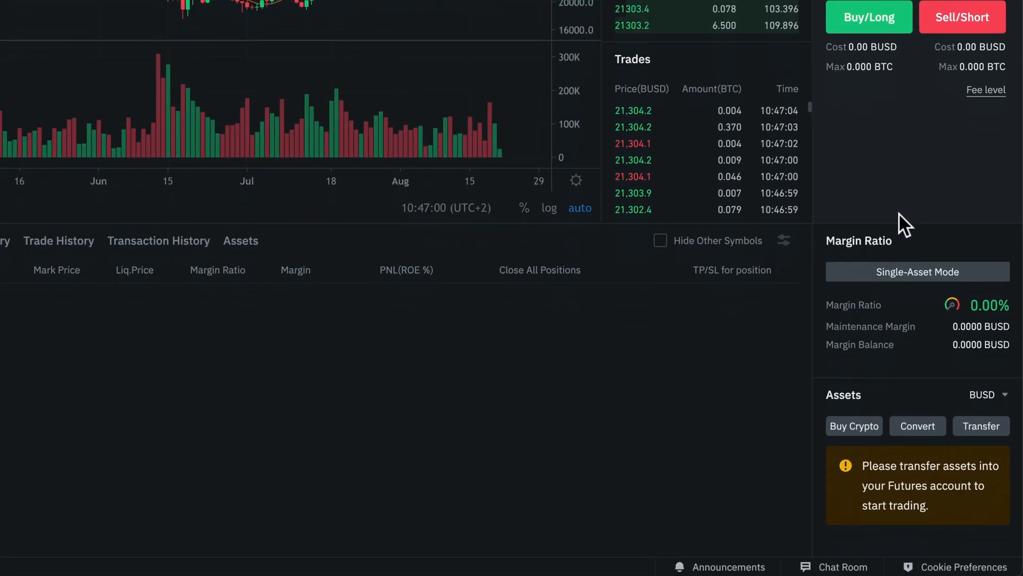
{"action": "scroll", "scroll_direction": "down", "scroll_amount": 3}
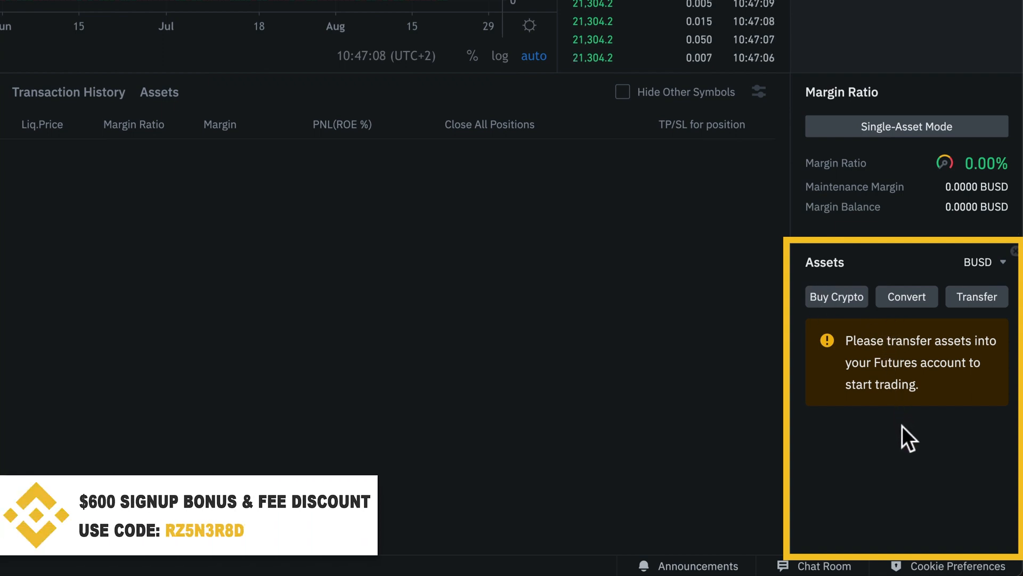
{"action": "mouse_move", "coordinate": [836, 296]}
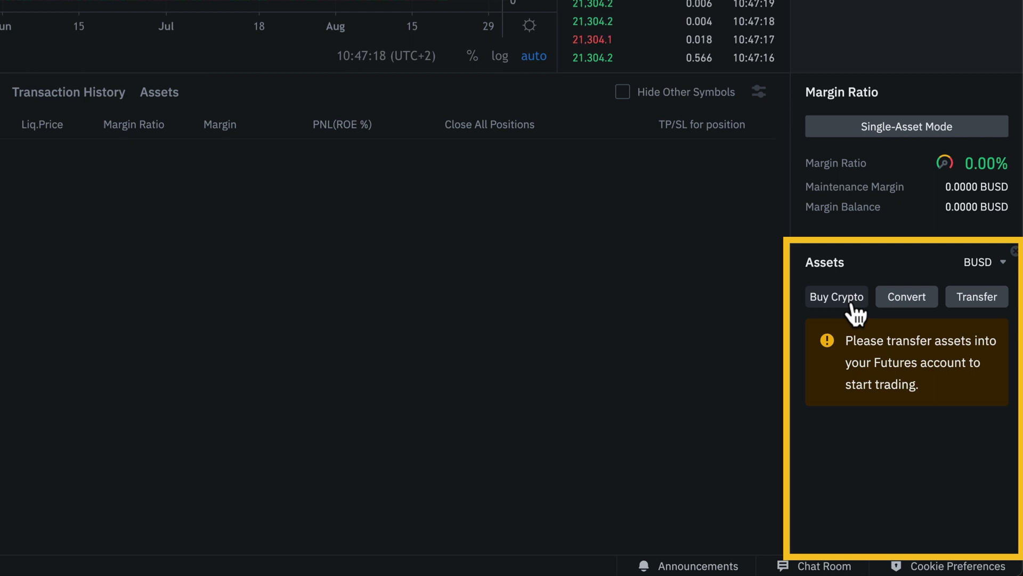
{"action": "mouse_move", "coordinate": [940, 326]}
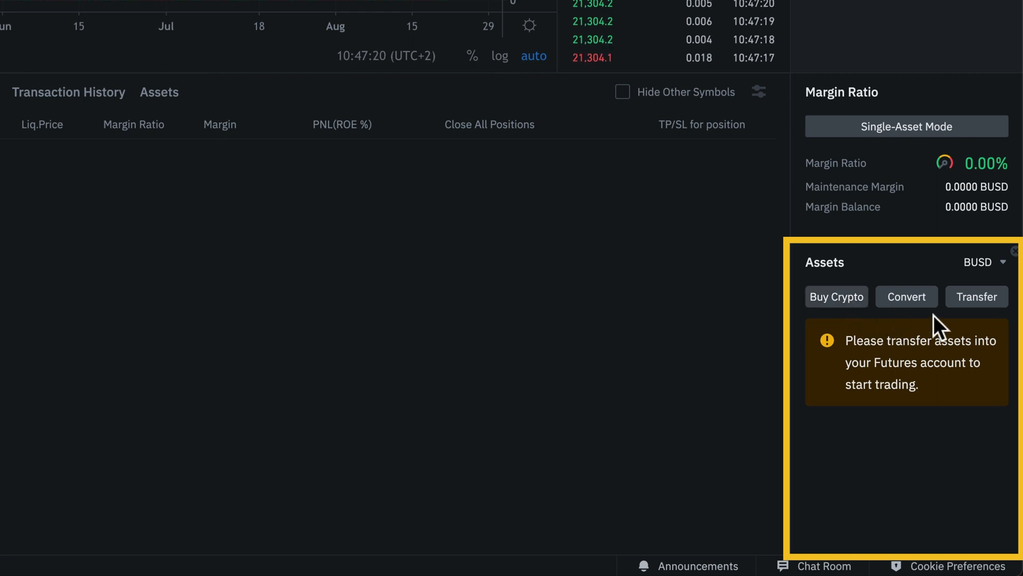
Step: Start an internal transfer from Fiat and Spot to USDⓈ-M Futures via the Assets panel
{"action": "left_click", "coordinate": [976, 297]}
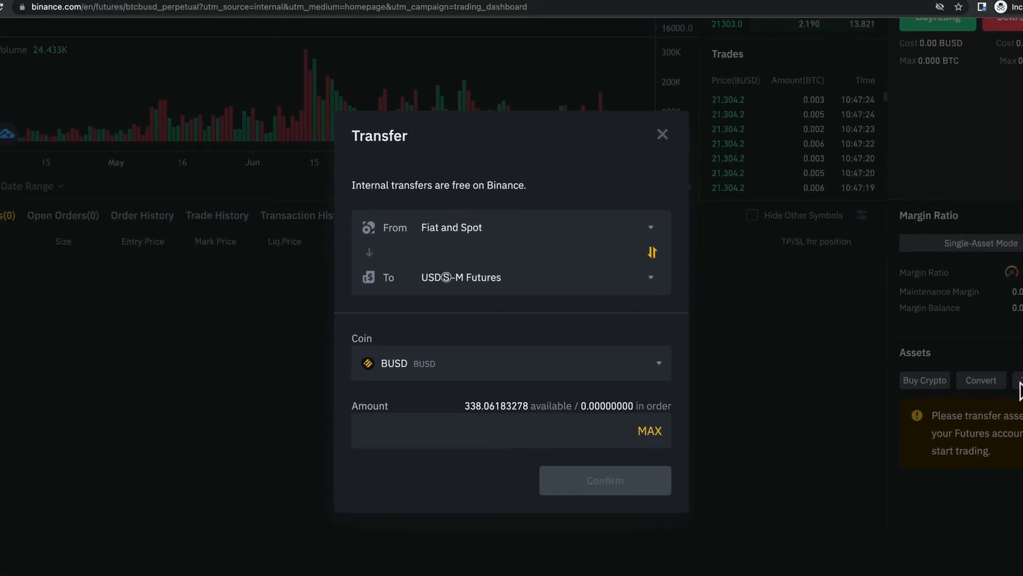
{"action": "left_click", "coordinate": [510, 227]}
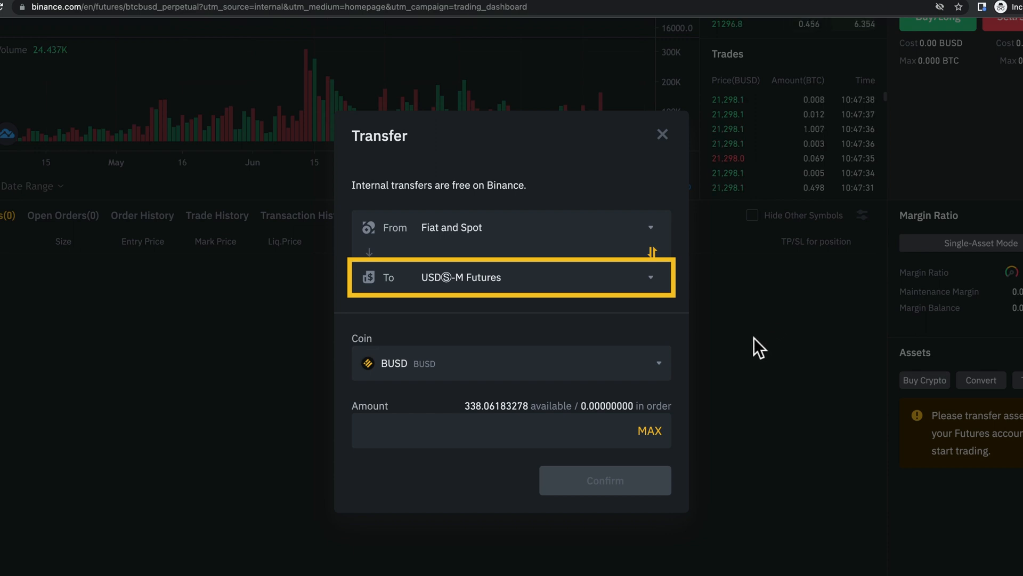
Step: Switch the transfer coin from BUSD to USDT TetherUS, showing about 1,687 available
{"action": "left_click", "coordinate": [511, 362]}
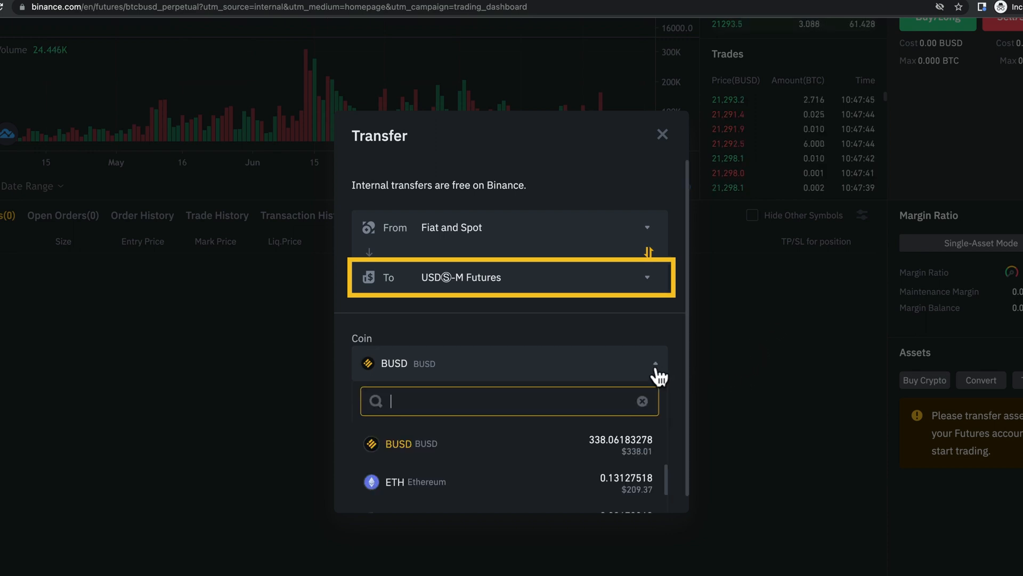
{"action": "type", "text": "usdt"}
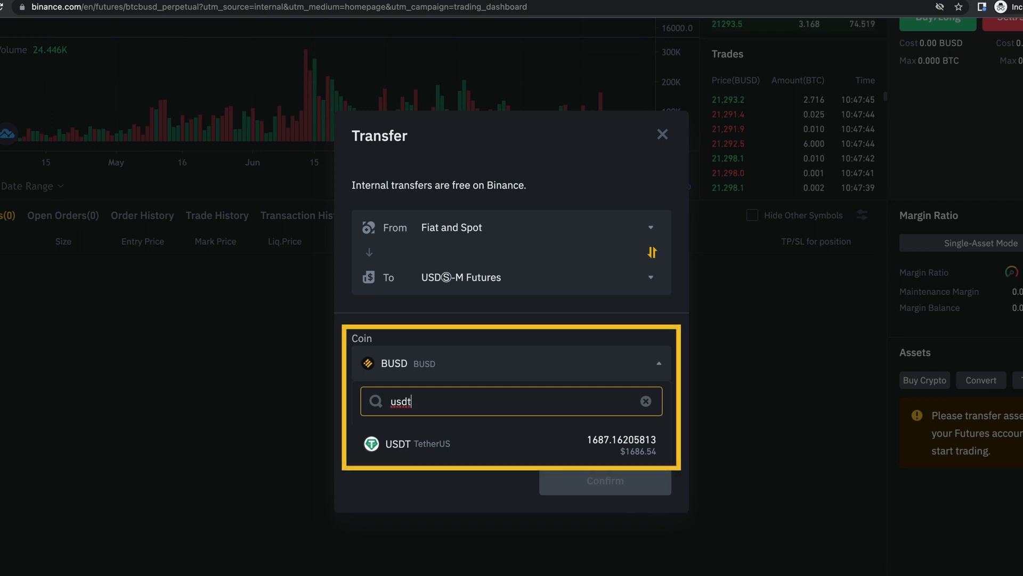
{"action": "mouse_move", "coordinate": [659, 380]}
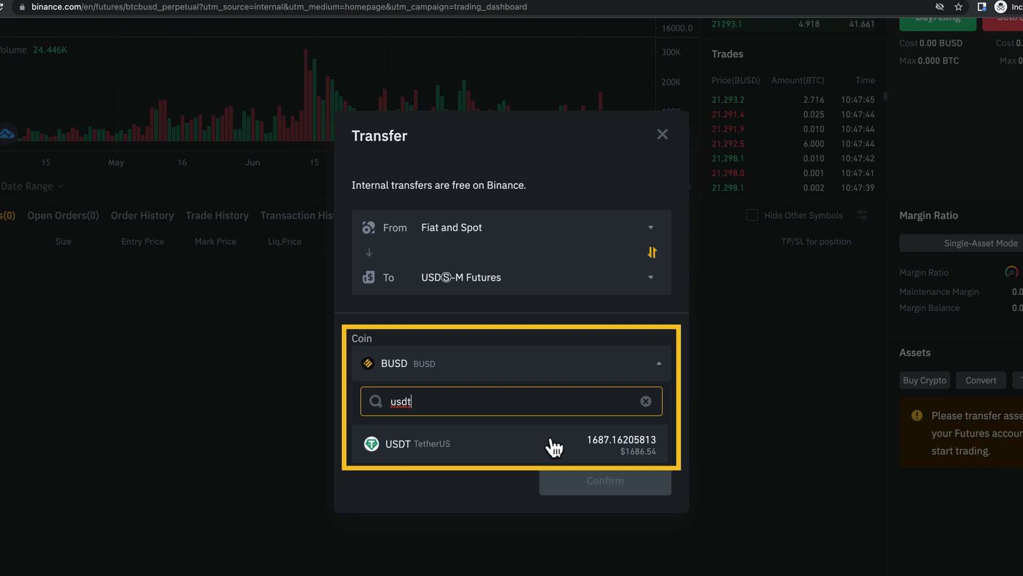
{"action": "left_click", "coordinate": [417, 443]}
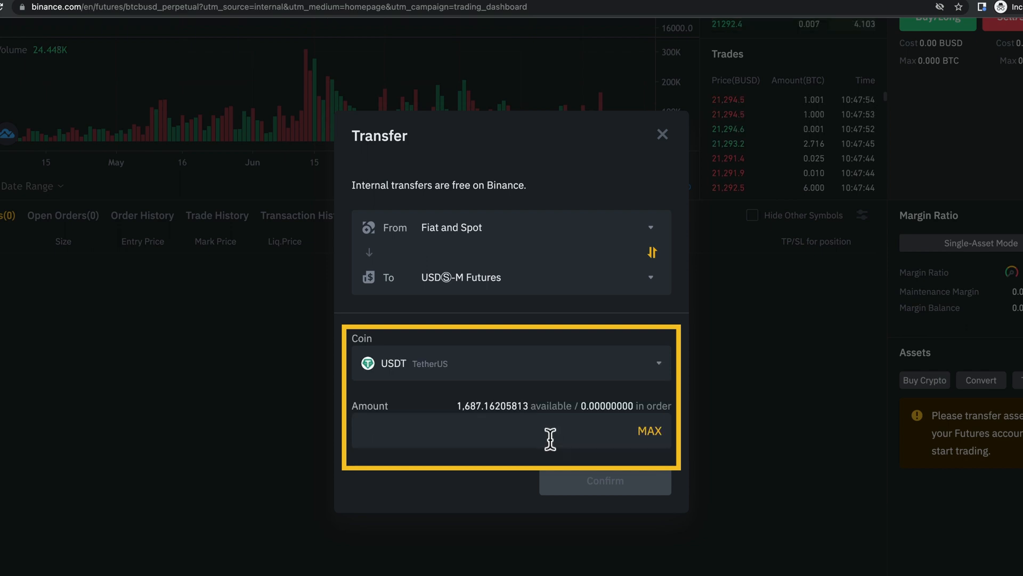
{"action": "type", "text": "10"}
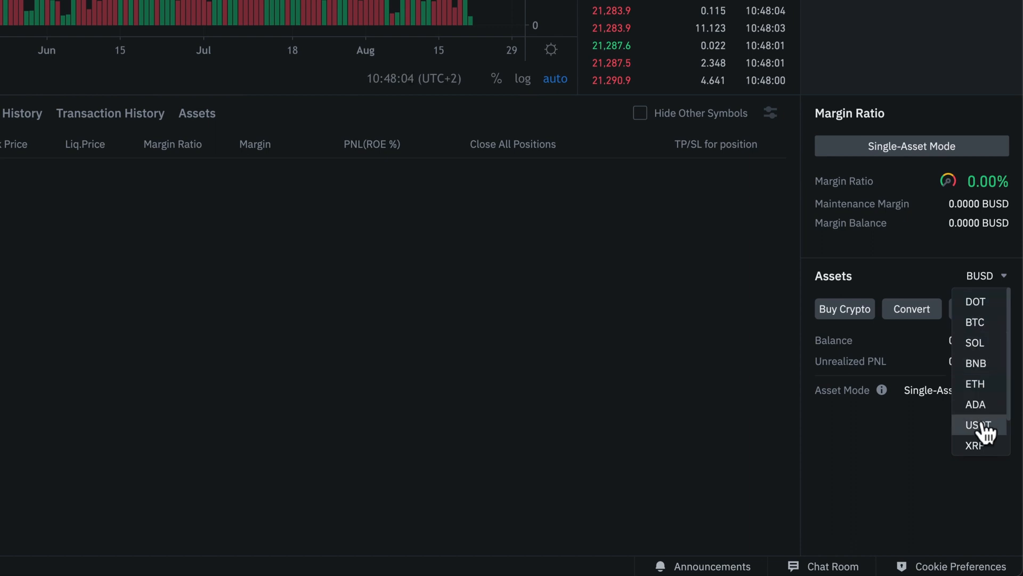
Step: Display the Futures assets in USDT, showing a balance of 100 USDT
{"action": "left_click", "coordinate": [974, 425]}
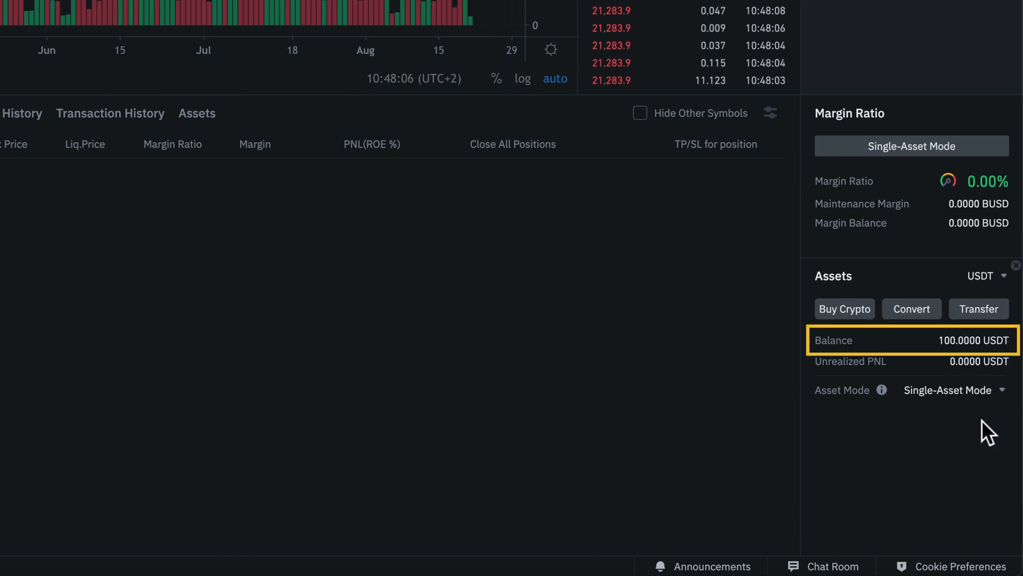